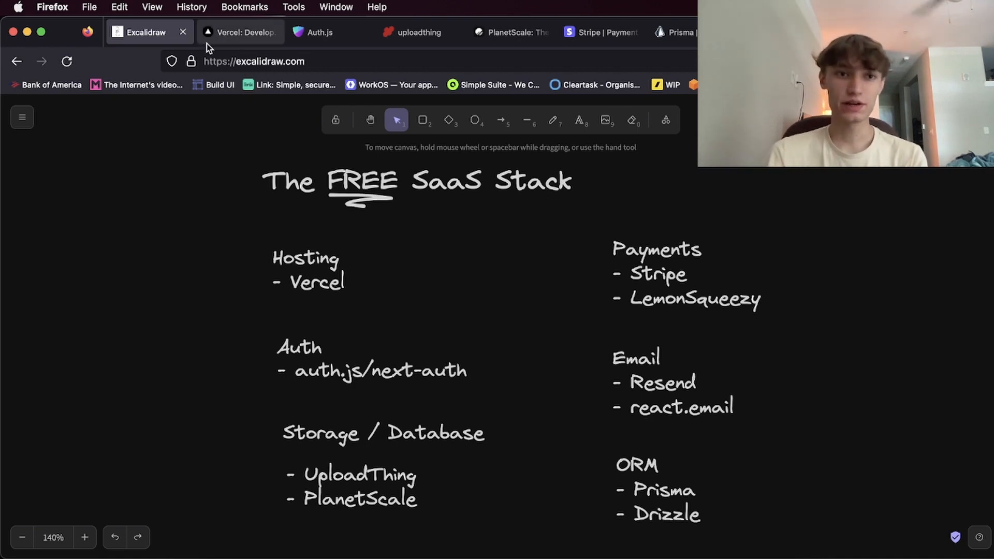
Review the Vercel and Auth.js websites, returning to the SaaS stack board after each
click(240, 32)
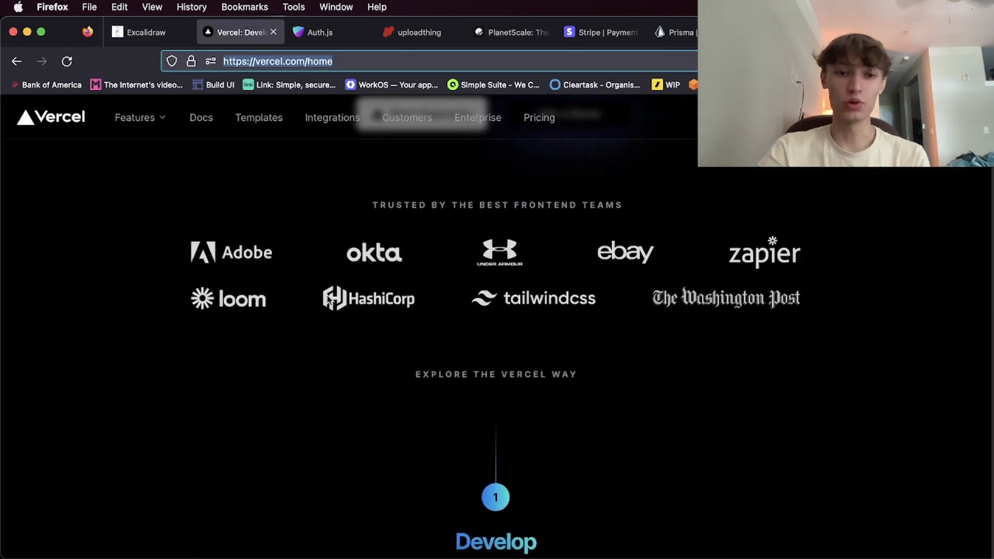
scroll(up, 3)
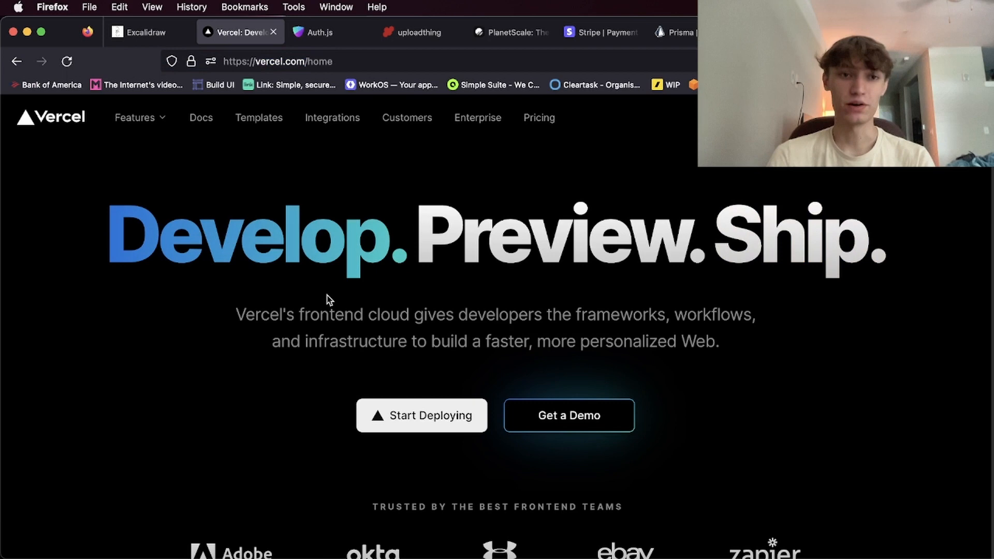
click(139, 32)
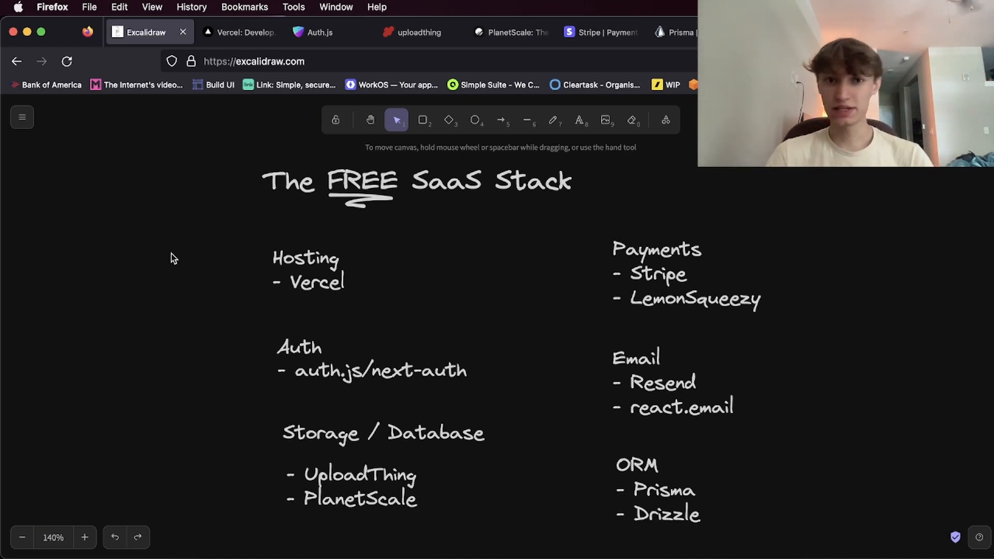
click(319, 32)
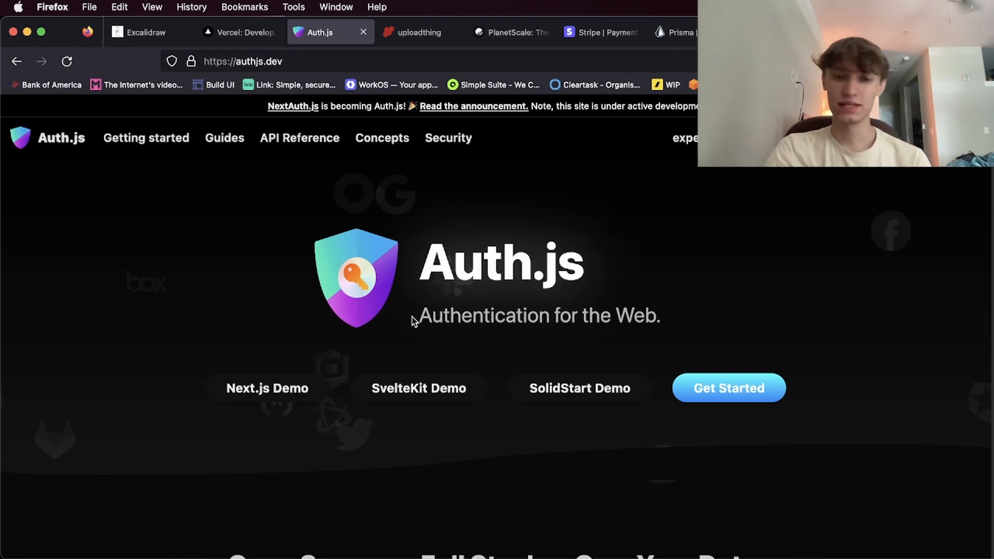
mouse_move(240, 174)
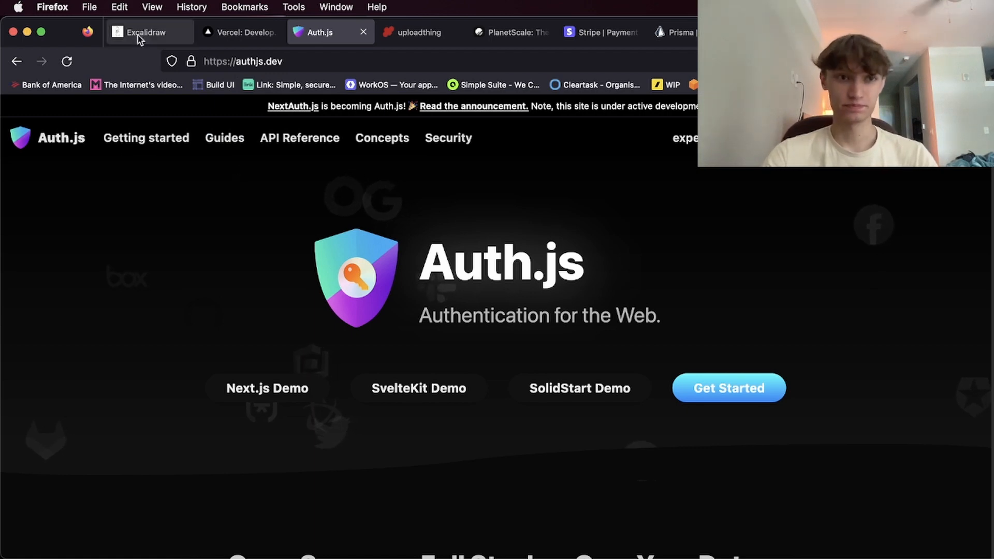
click(148, 32)
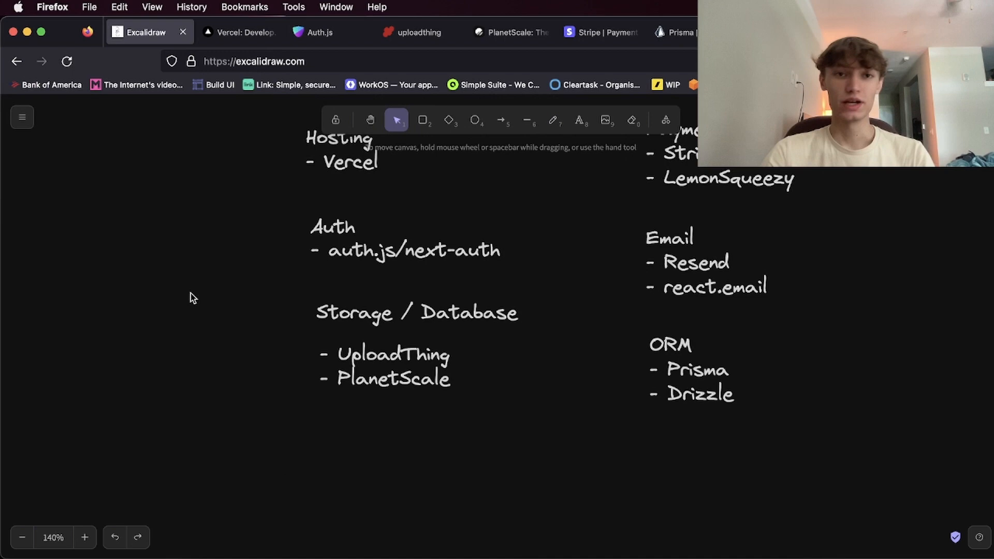
View UploadThing's homepage and pricing plans, then bring up the PlanetScale homepage
click(417, 32)
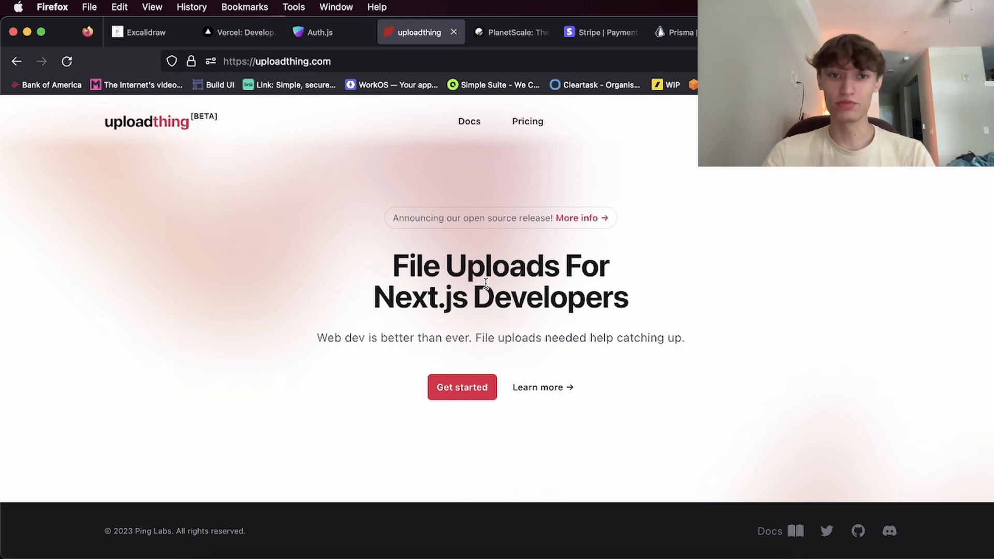
mouse_move(579, 167)
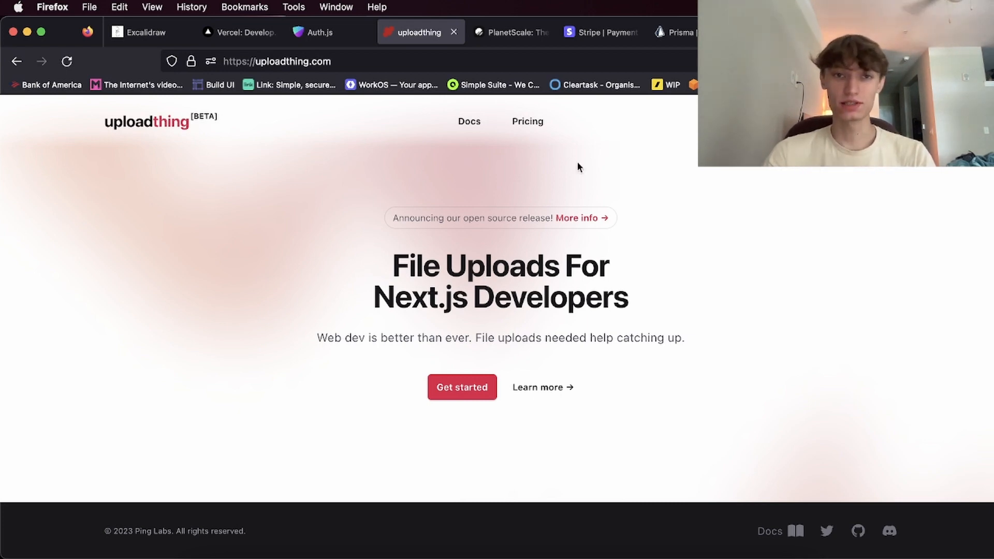
click(528, 121)
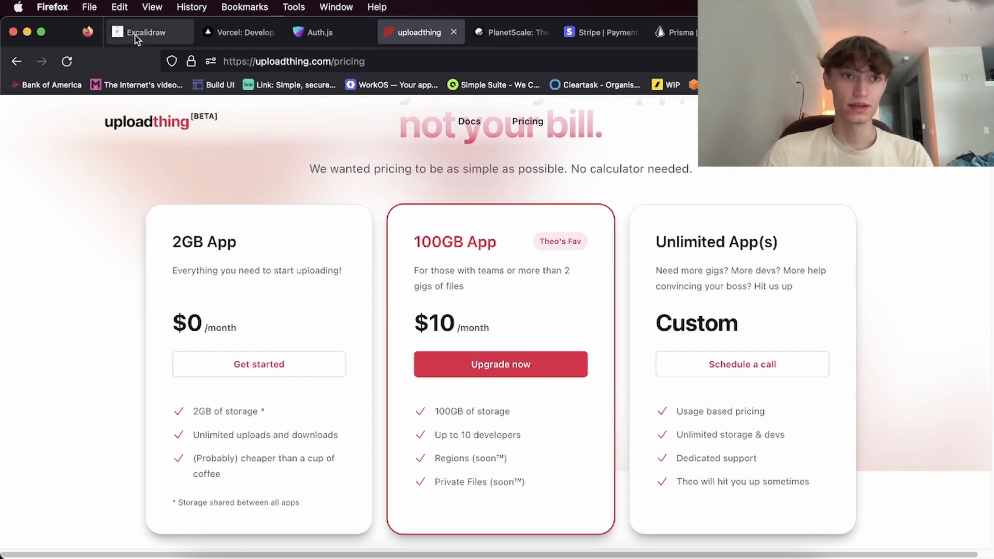
click(510, 32)
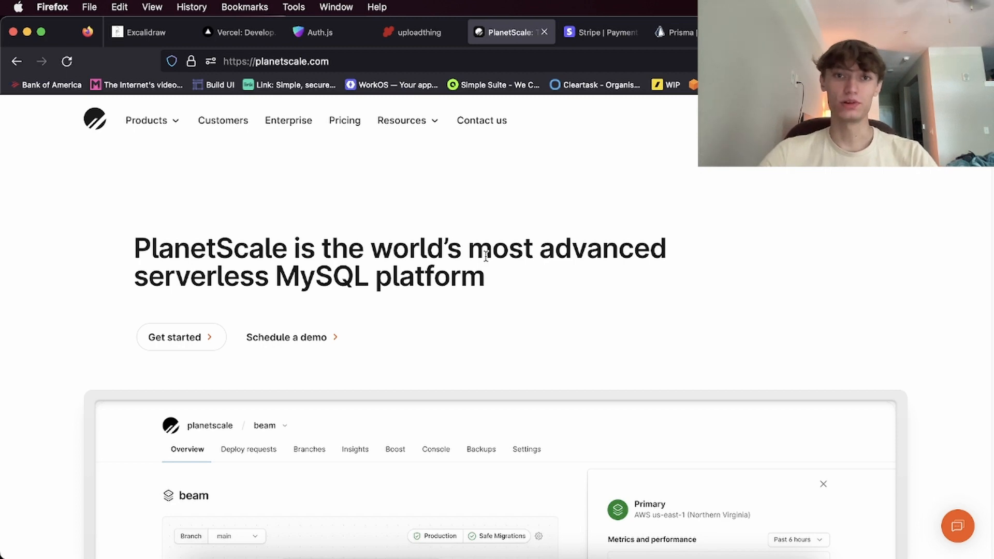
Scroll down through the SaaS stack board, then bring up Stripe's homepage
click(145, 32)
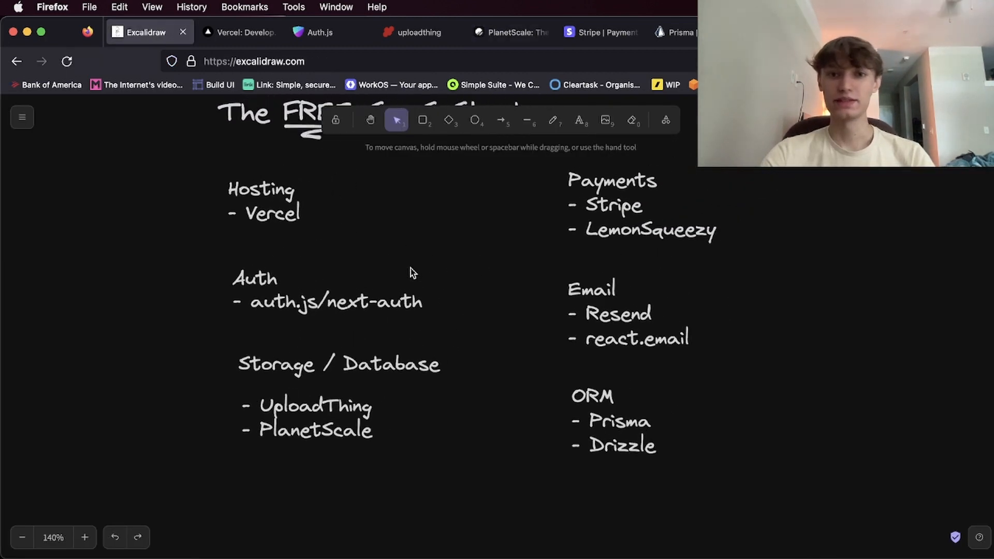
scroll(down, 3)
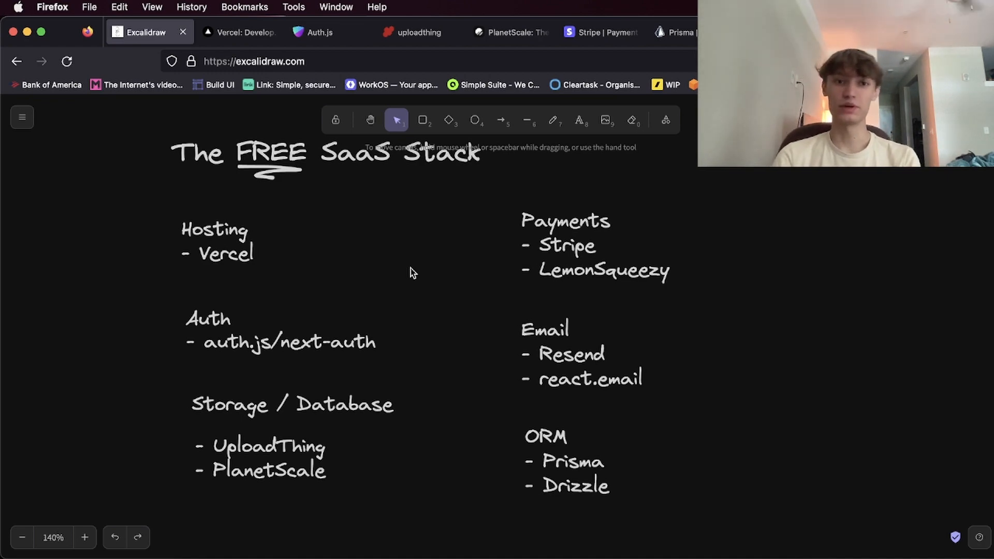
click(601, 32)
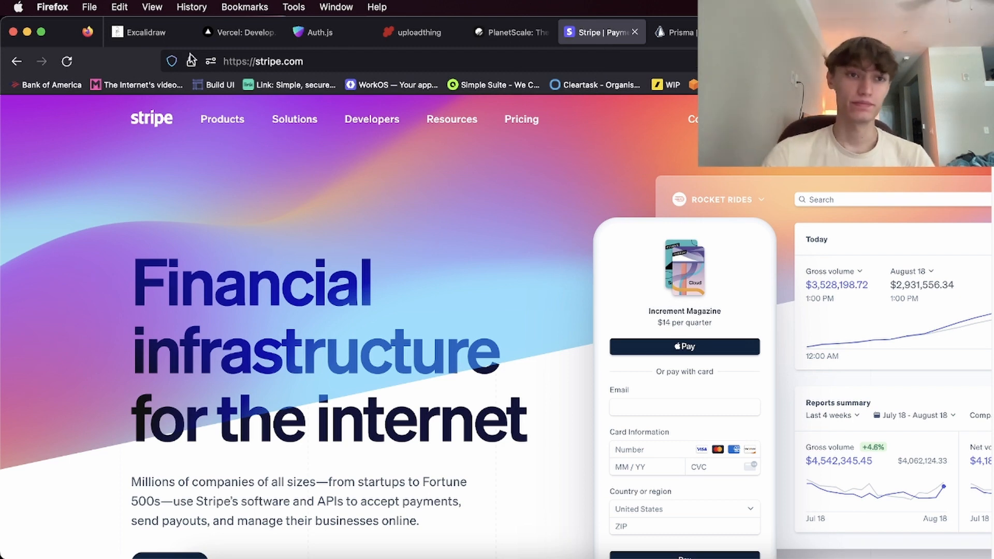
Open Resend's pricing plans and set the Pro plan slider to 5,000 emails
click(139, 33)
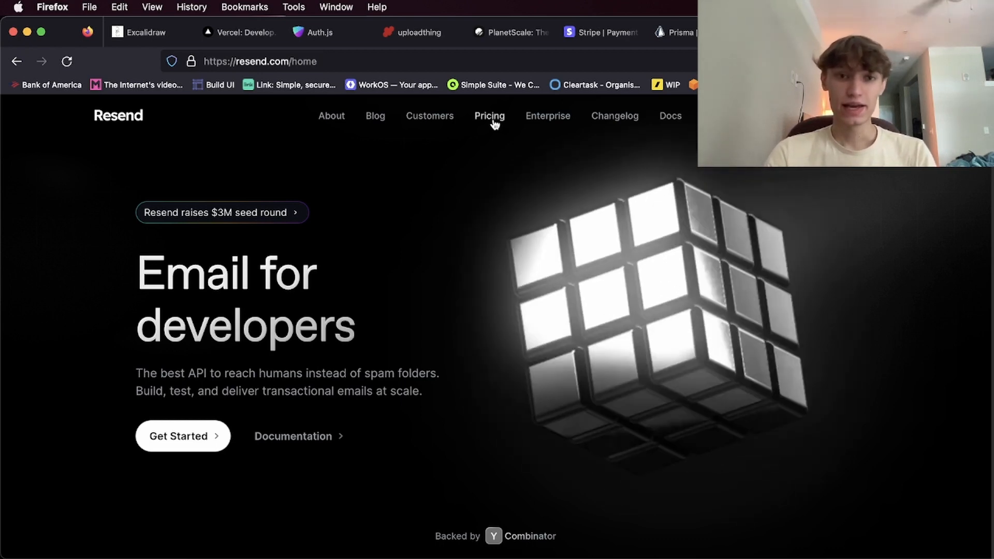
click(489, 116)
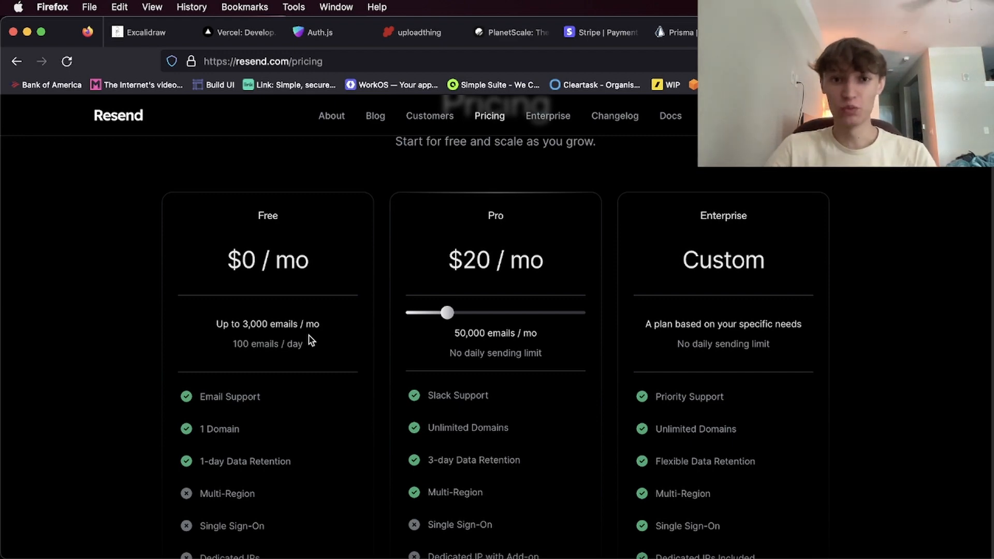
drag(446, 311, 412, 312)
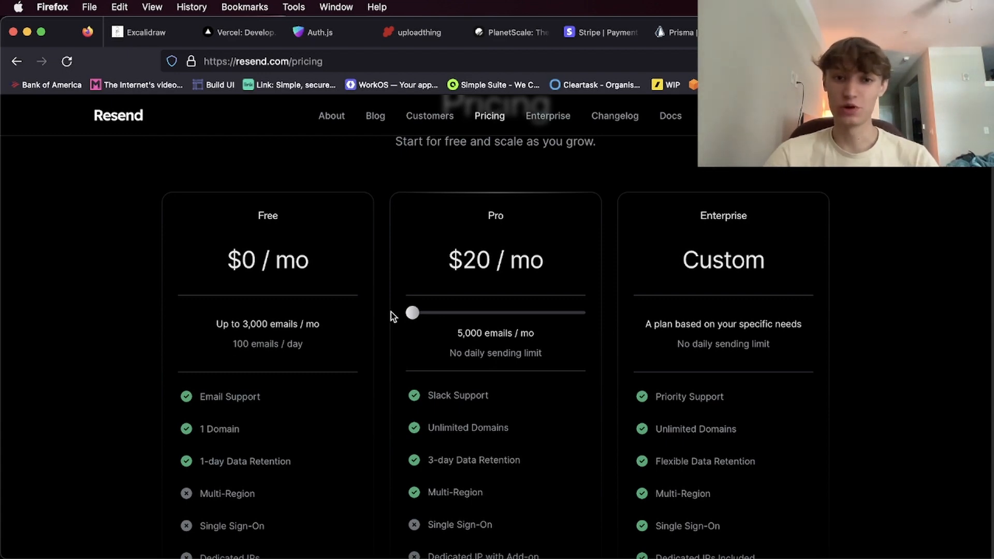
Look over the Drizzle ORM homepage, then switch to the Next.js homepage
click(145, 33)
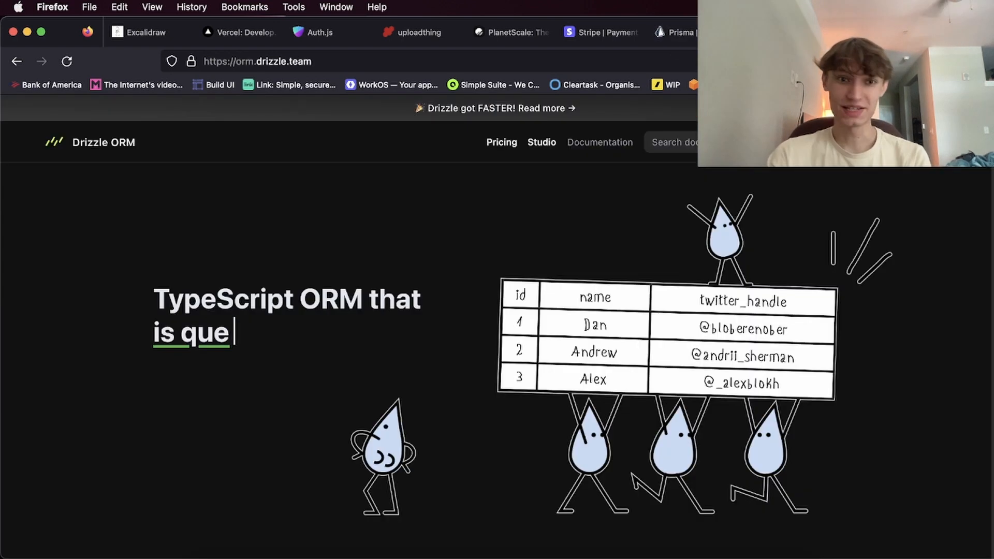
click(679, 32)
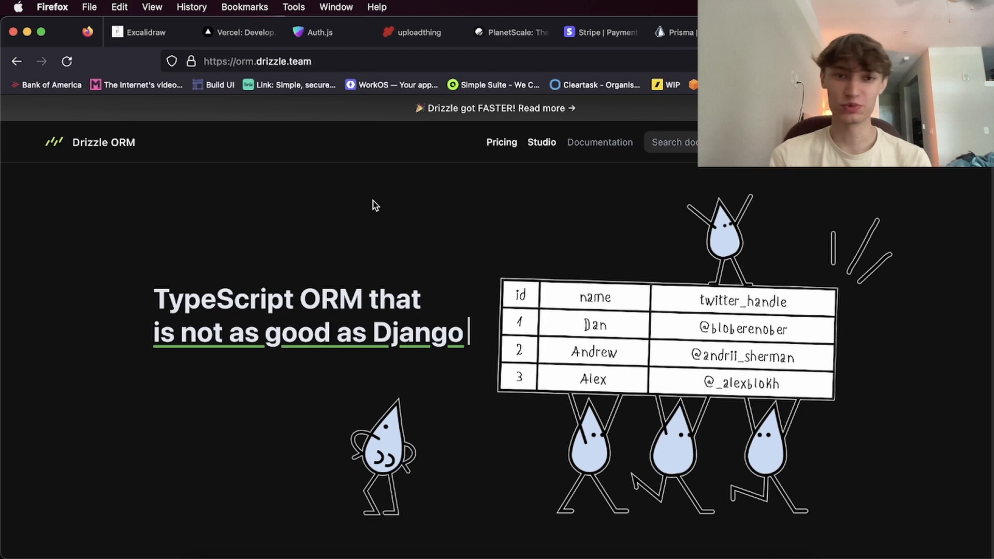
click(680, 32)
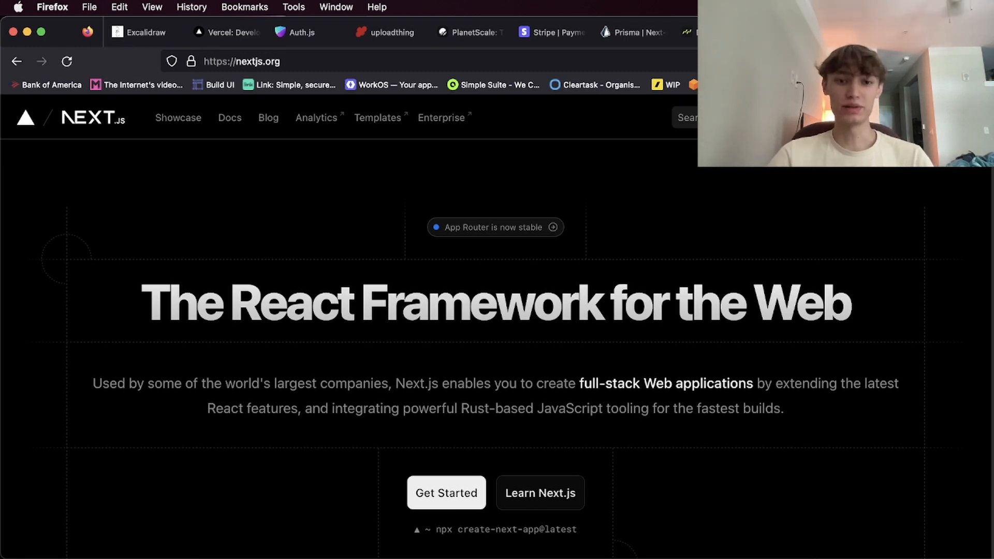
mouse_move(265, 5)
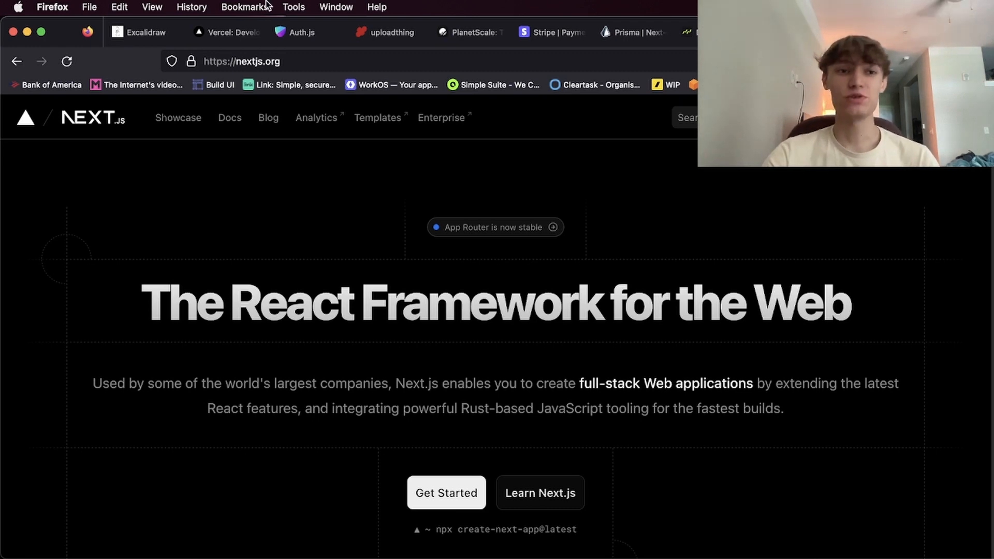
Show the Excalidraw board with all six tool categories and their tools again
click(145, 32)
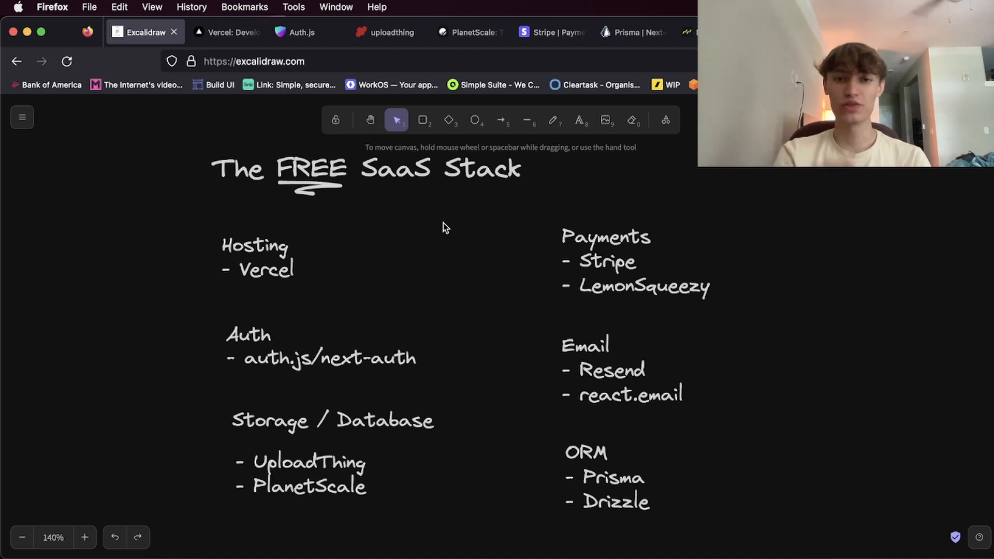
mouse_move(607, 364)
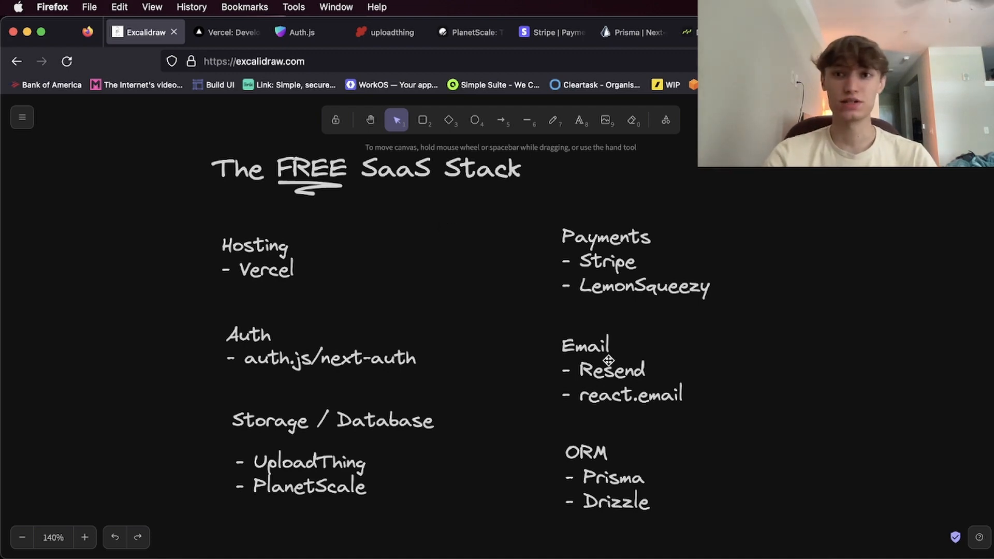